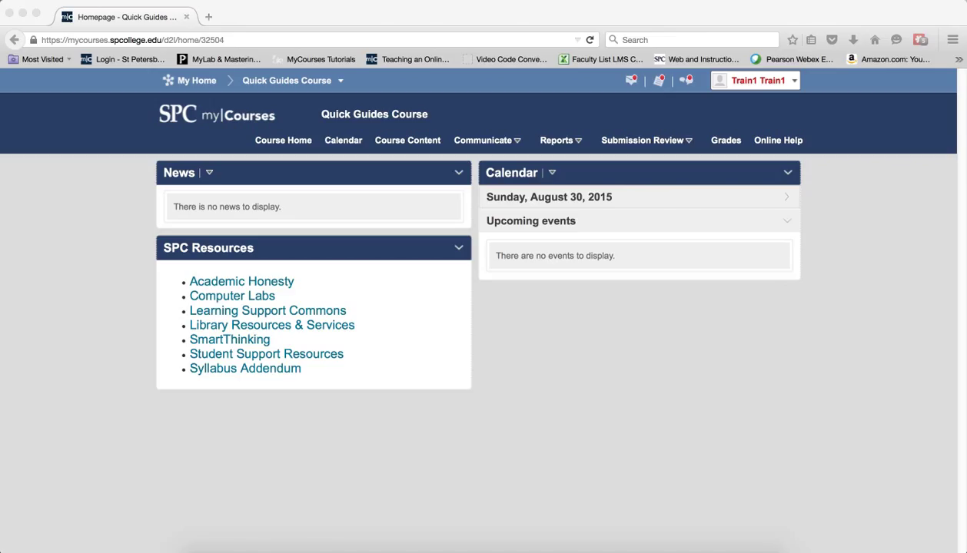
{"action": "mouse_move", "coordinate": [590, 406]}
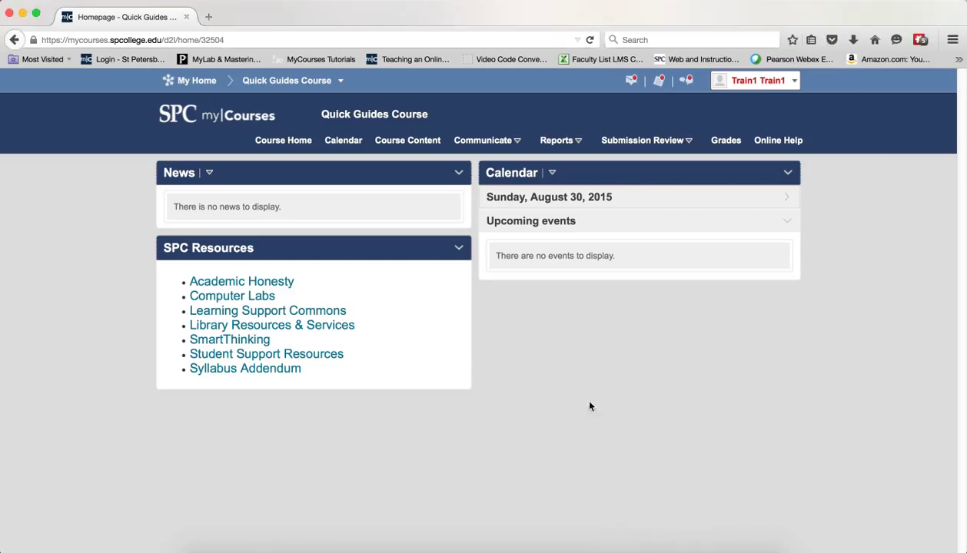
Step: Go to the ePortfolio dashboard from the Reports menu of the Quick Guides Course
{"action": "left_click", "coordinate": [558, 140]}
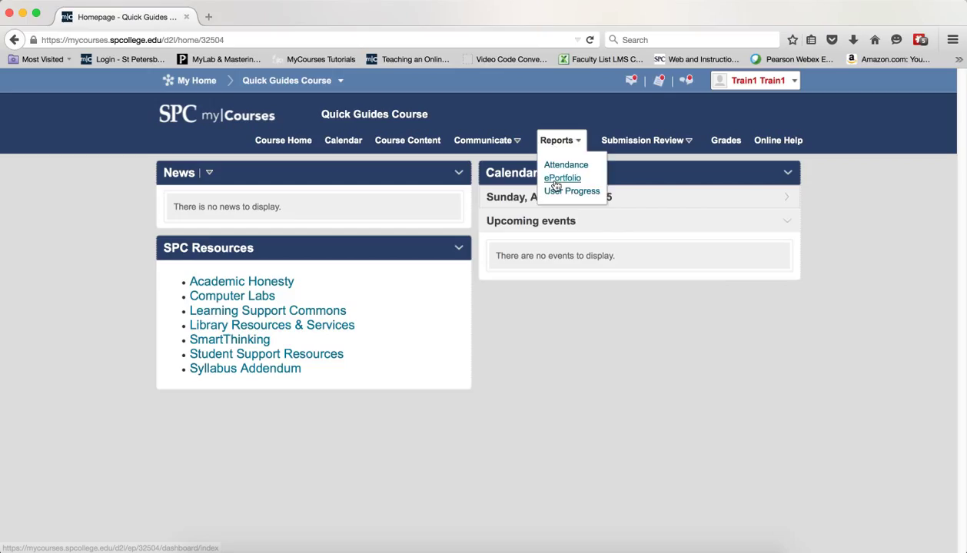
{"action": "left_click", "coordinate": [562, 178]}
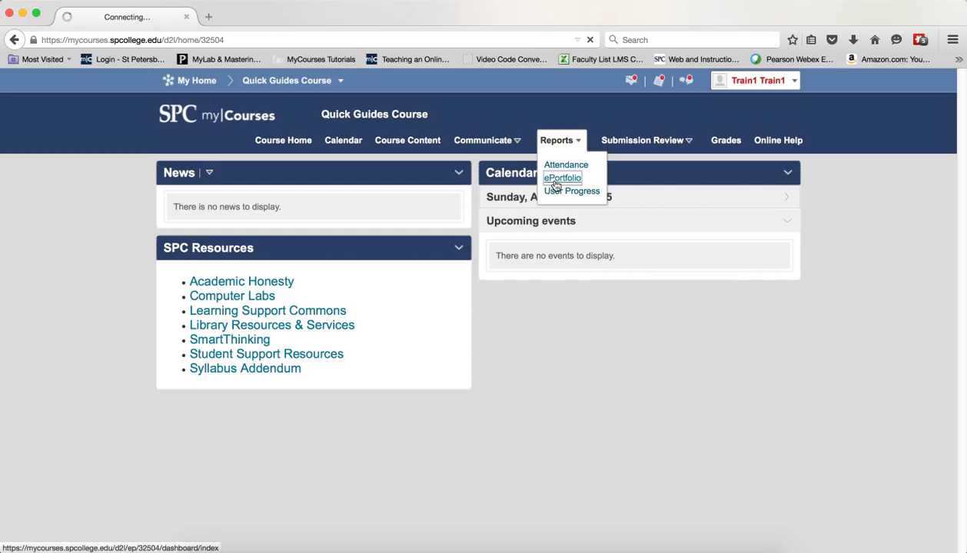
{"action": "left_click", "coordinate": [561, 178]}
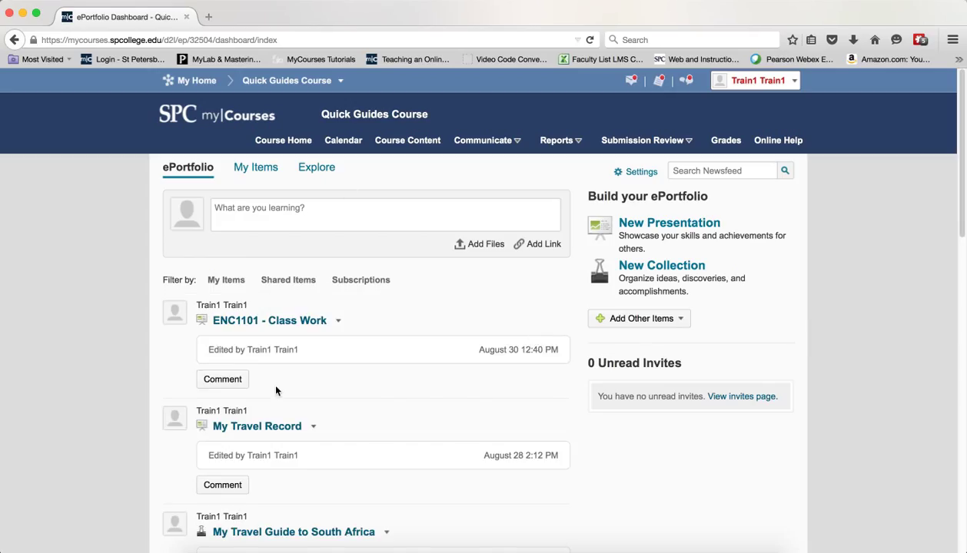
{"action": "mouse_move", "coordinate": [279, 461]}
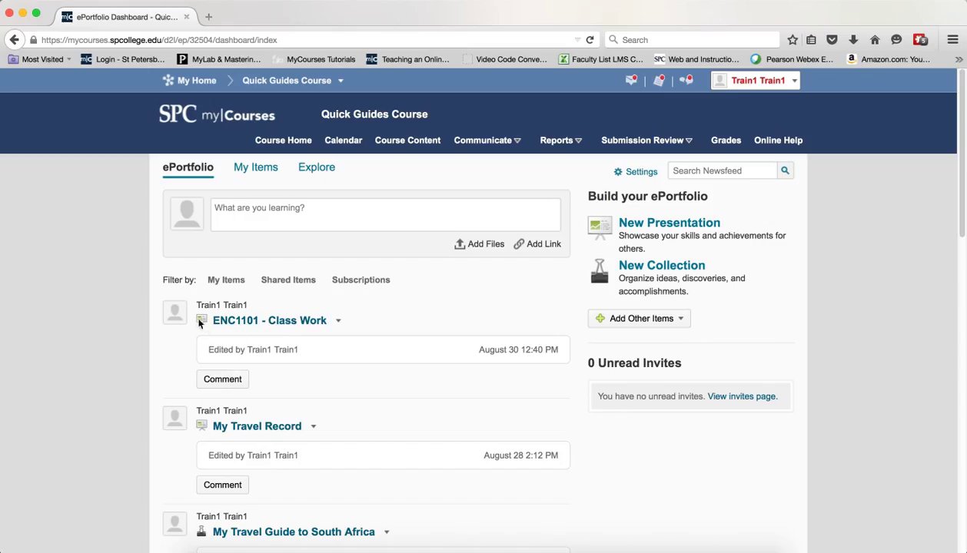
{"action": "mouse_move", "coordinate": [307, 197]}
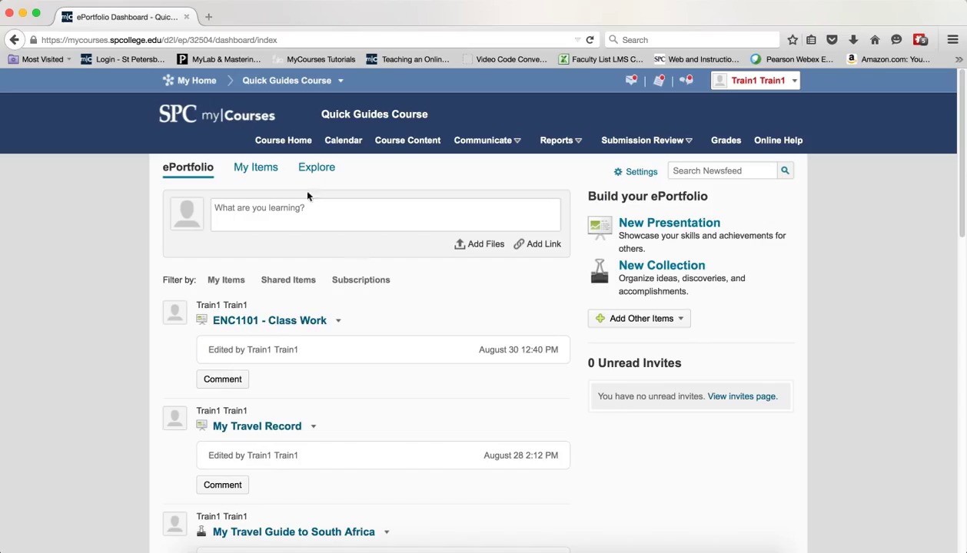
Step: Filter My Items to Presentations and edit the ENC1101 - Class Work presentation
{"action": "left_click", "coordinate": [255, 166]}
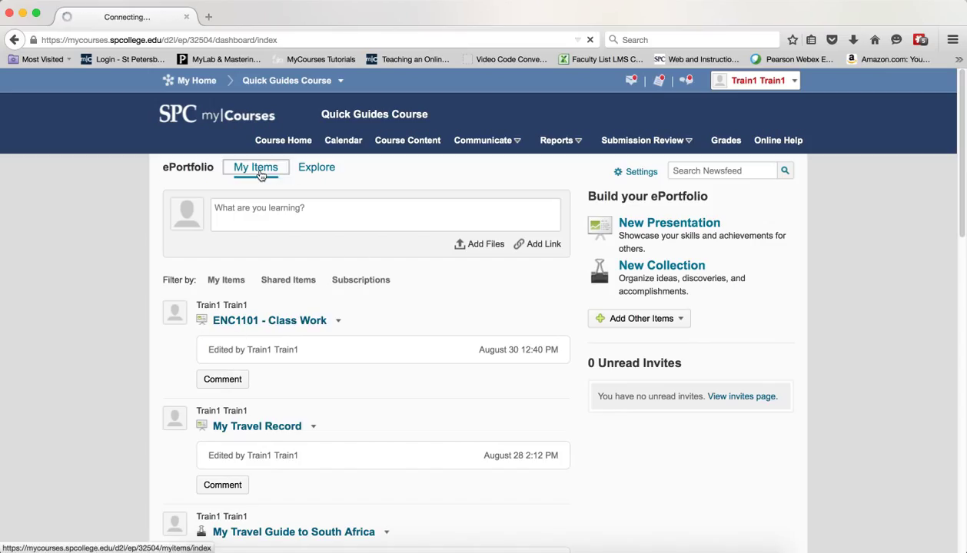
{"action": "left_click", "coordinate": [256, 166]}
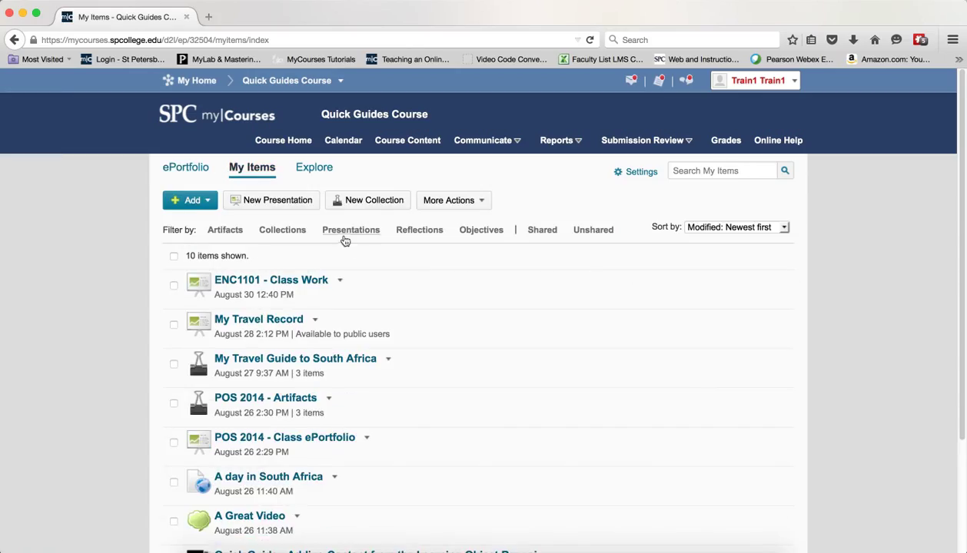
{"action": "left_click", "coordinate": [350, 229]}
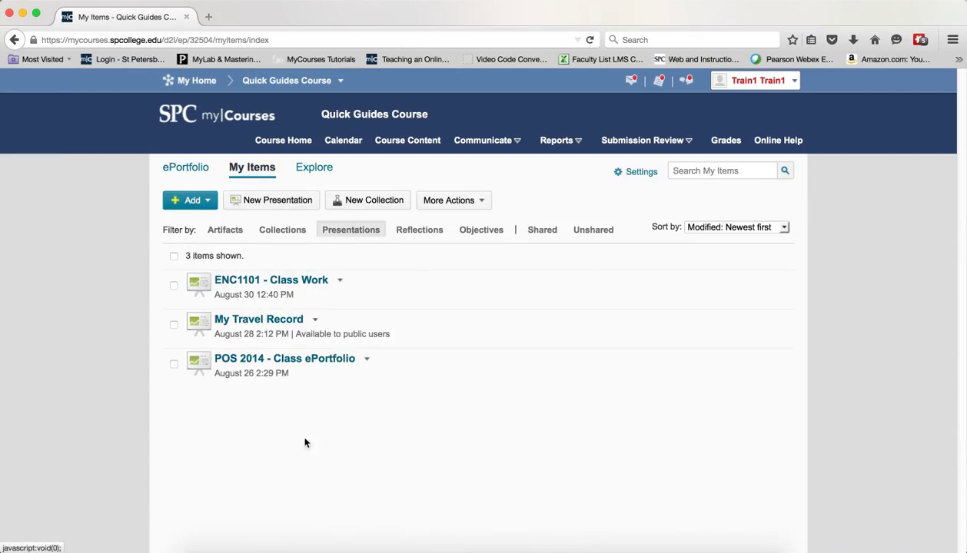
{"action": "mouse_move", "coordinate": [340, 280]}
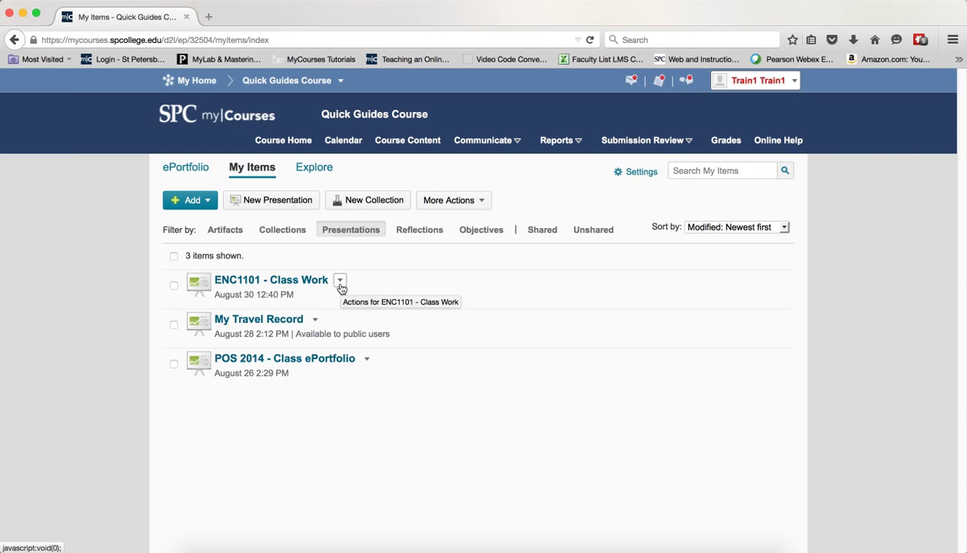
{"action": "left_click", "coordinate": [340, 280]}
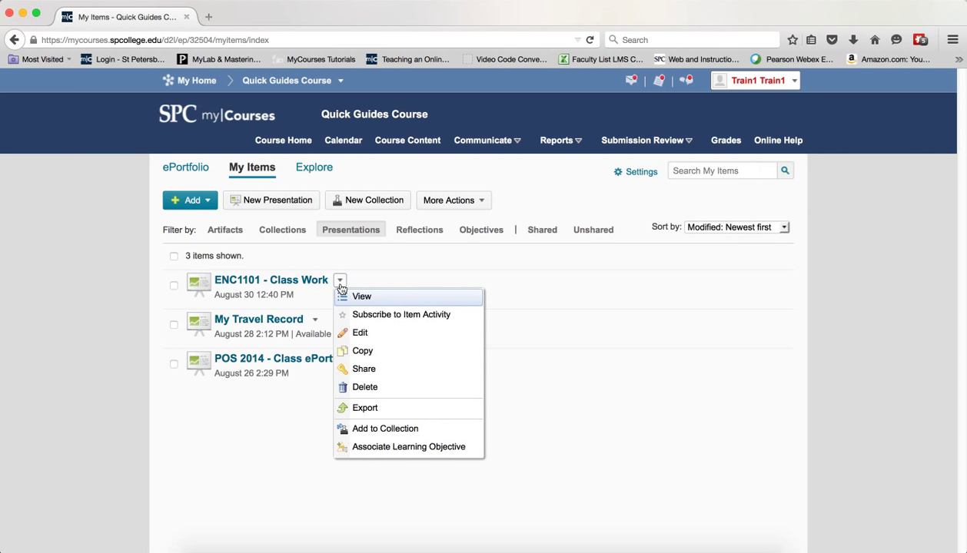
{"action": "mouse_move", "coordinate": [359, 332]}
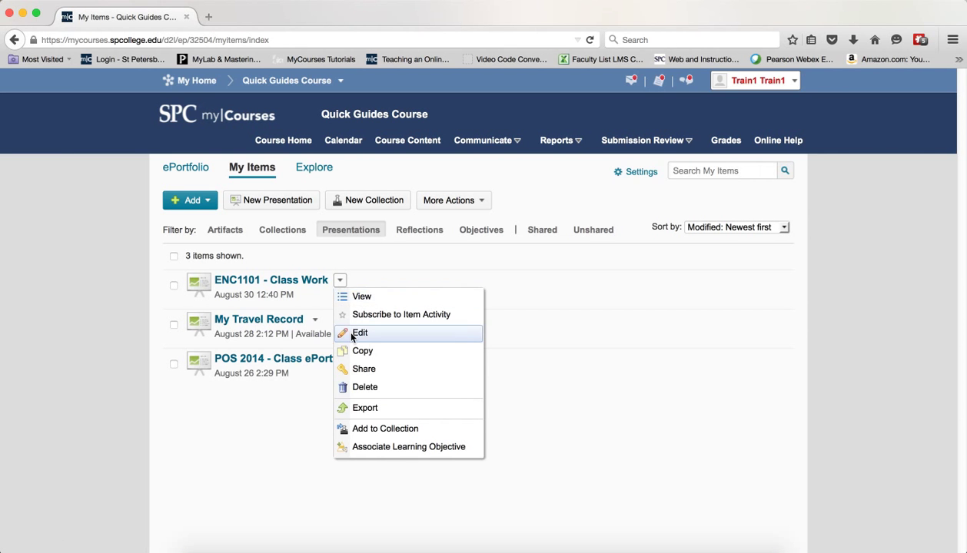
{"action": "left_click", "coordinate": [360, 332]}
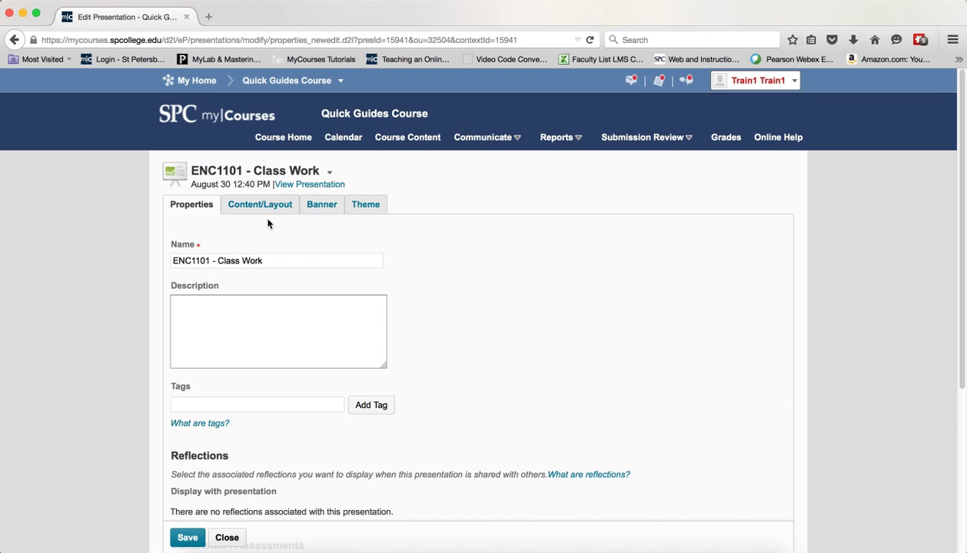
Step: Show the Content/Layout view listing the Final Paper page and content area
{"action": "left_click", "coordinate": [258, 204]}
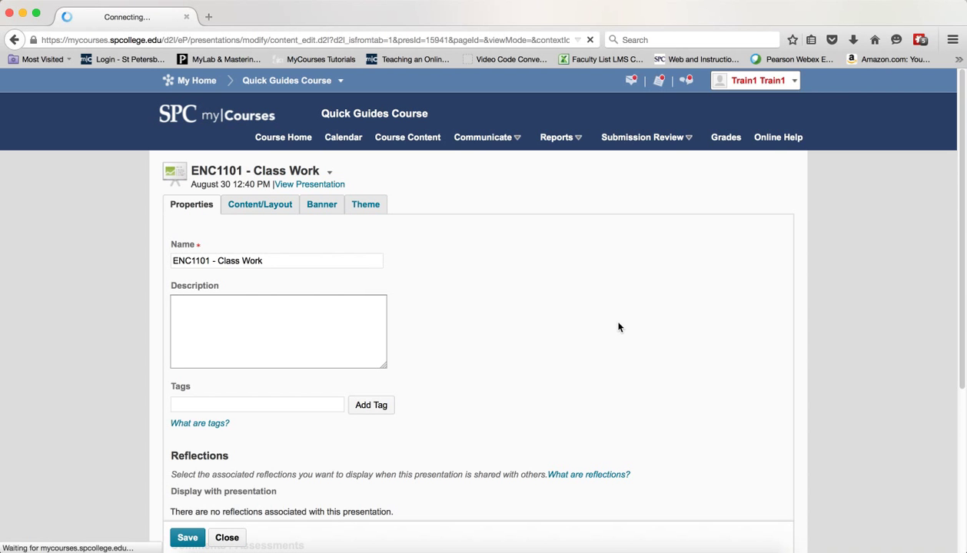
{"action": "left_click", "coordinate": [259, 205]}
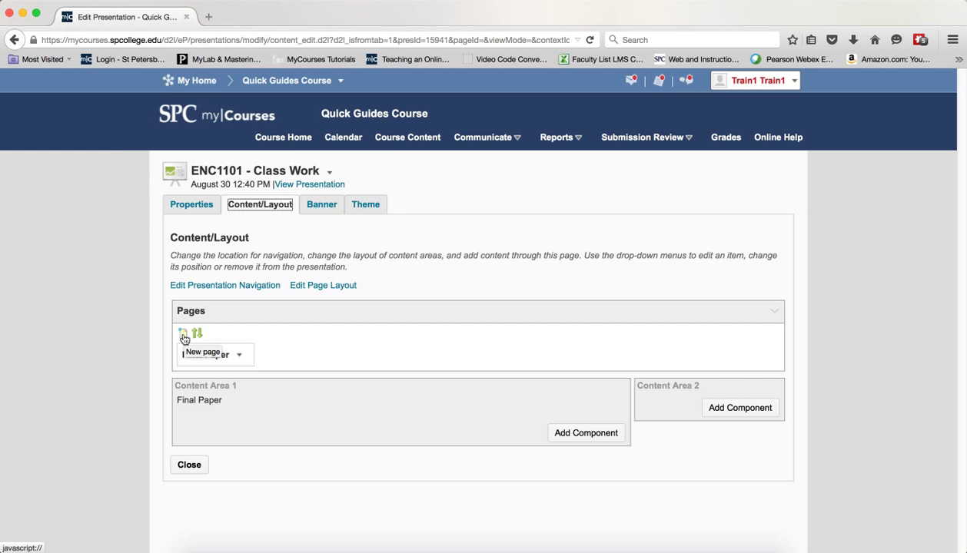
Step: Add a new page named 'My Best Work' alongside Final Paper and save it
{"action": "left_click", "coordinate": [183, 332]}
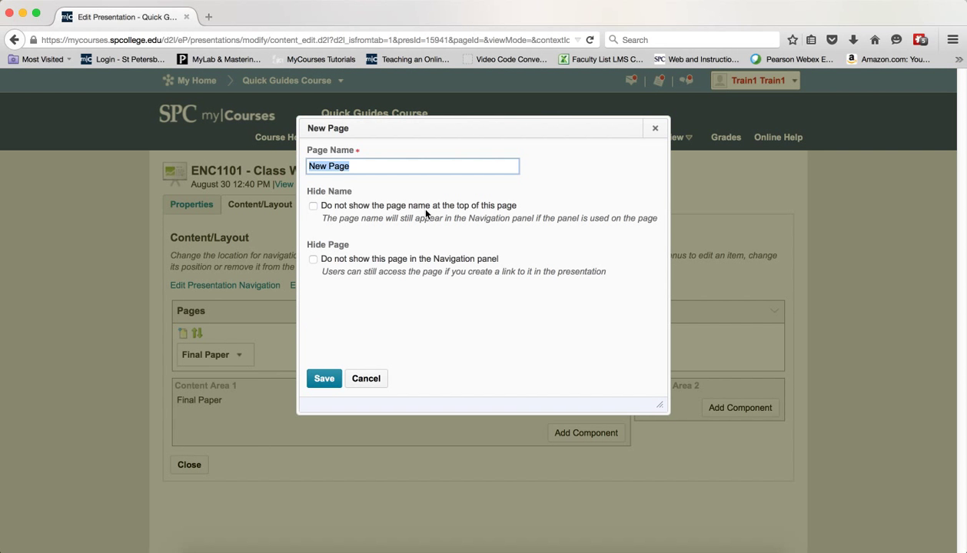
{"action": "type", "text": "My Best Work"}
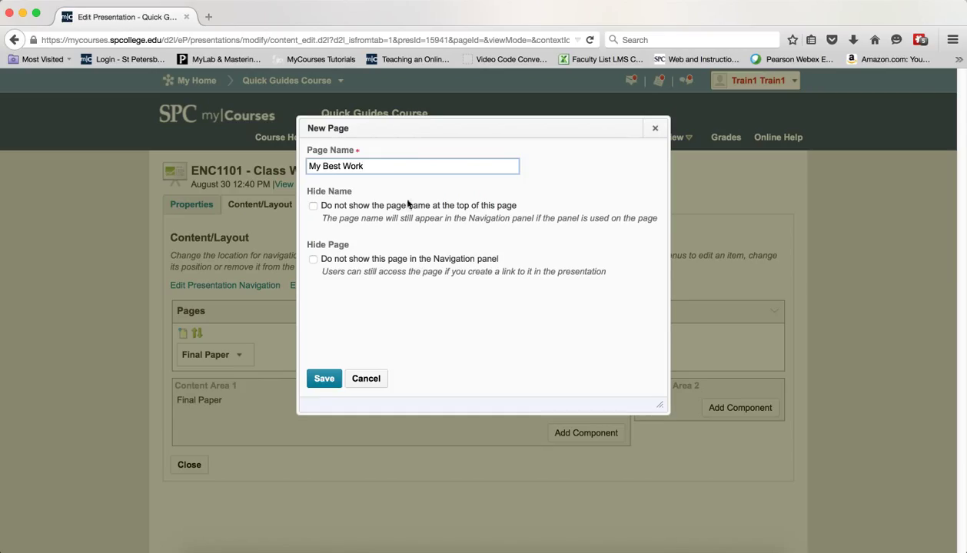
{"action": "left_click", "coordinate": [323, 378]}
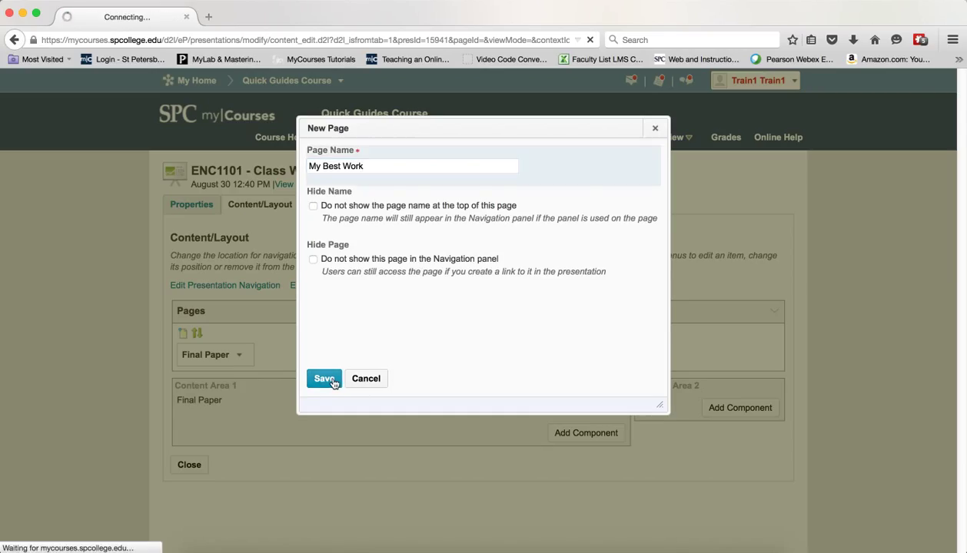
{"action": "left_click", "coordinate": [323, 378]}
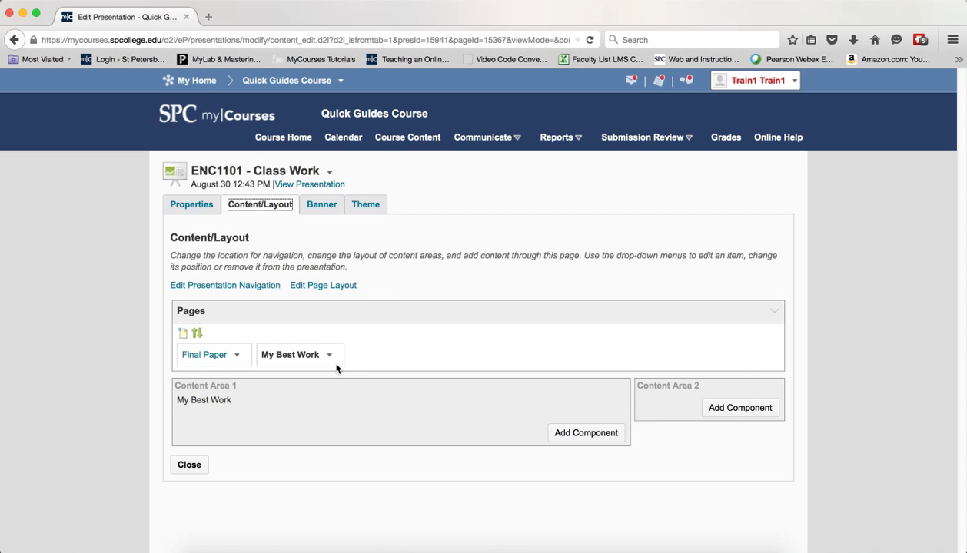
Step: Set the presentation navigation to Navigation Before Content and save
{"action": "left_click", "coordinate": [307, 185]}
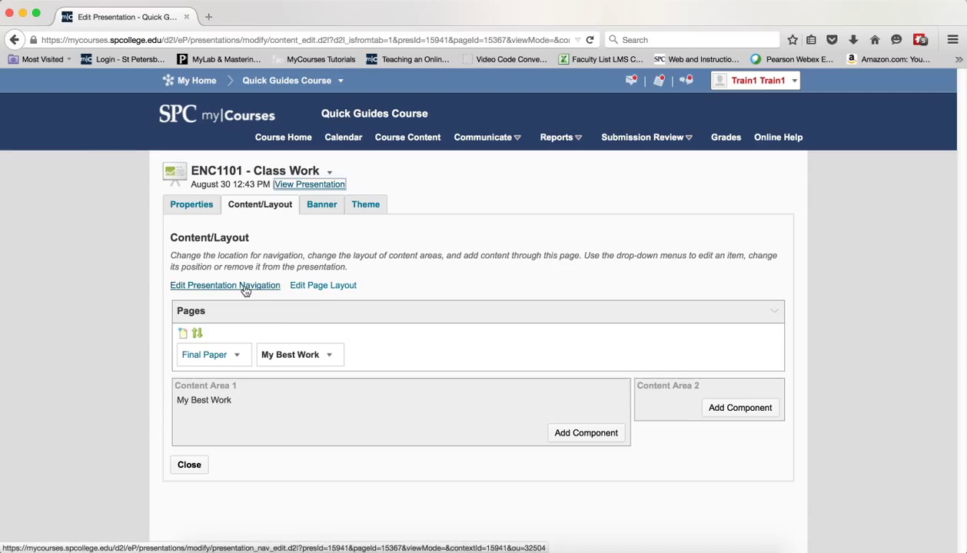
{"action": "left_click", "coordinate": [225, 284]}
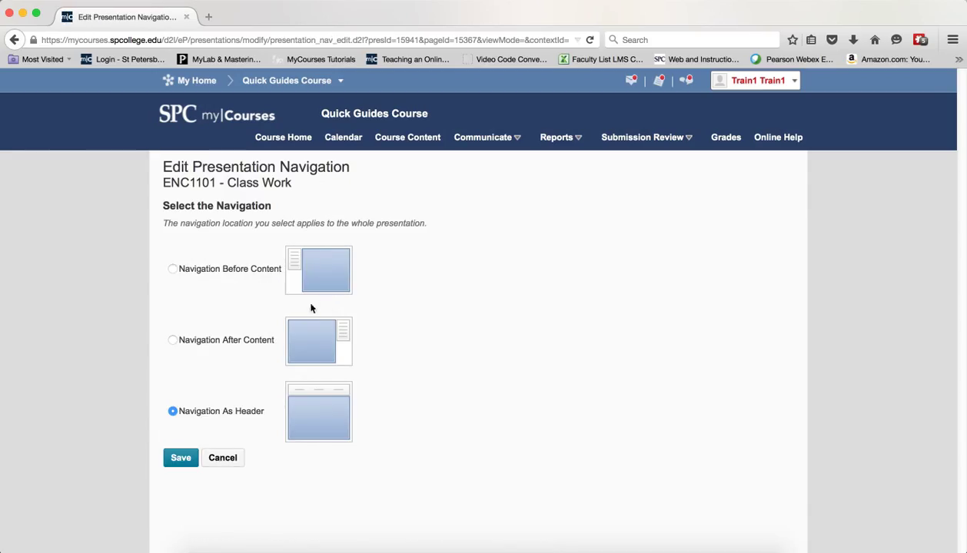
{"action": "left_click", "coordinate": [172, 267]}
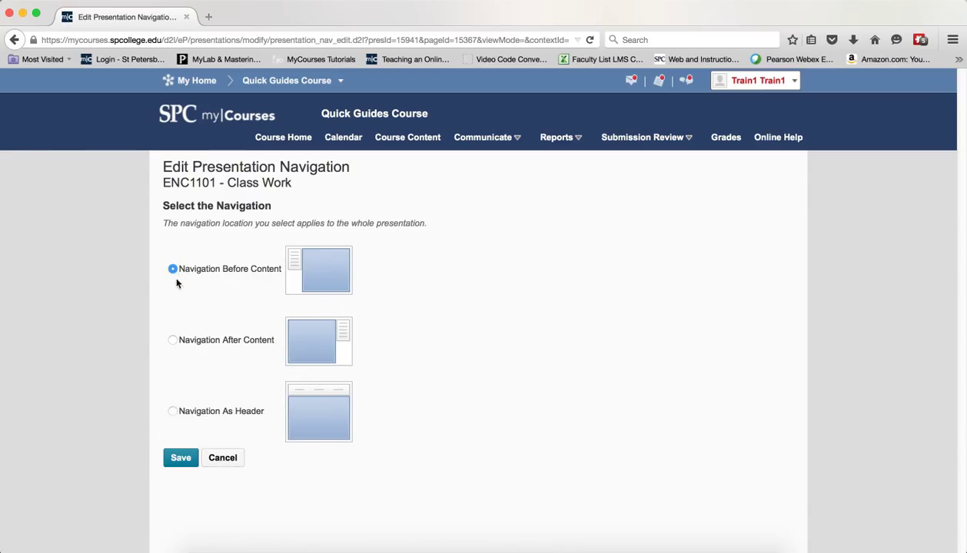
{"action": "left_click", "coordinate": [182, 458]}
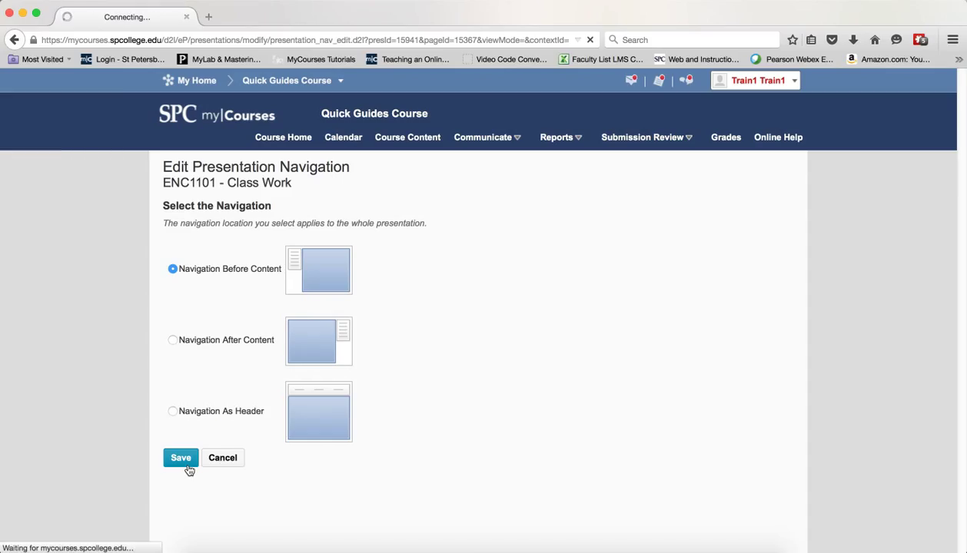
{"action": "left_click", "coordinate": [182, 458]}
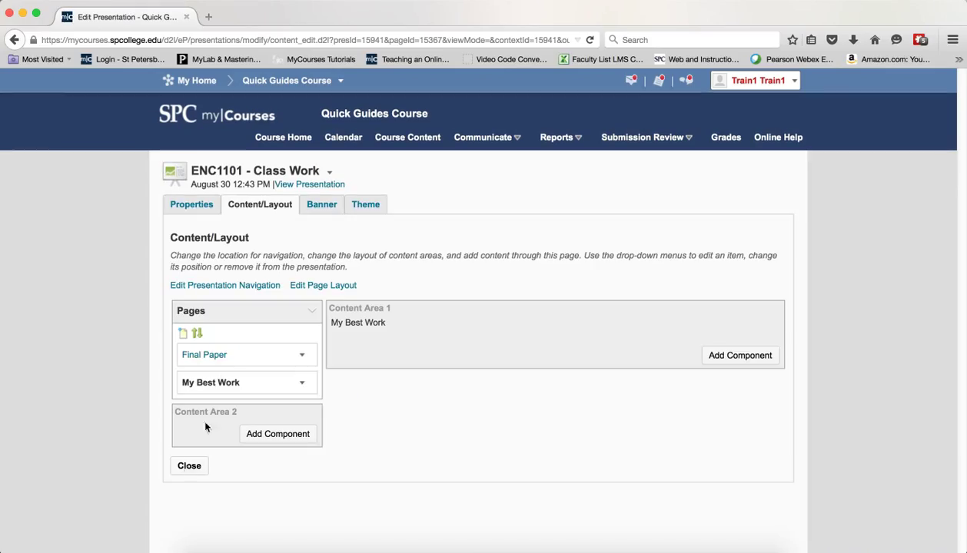
{"action": "mouse_move", "coordinate": [221, 381]}
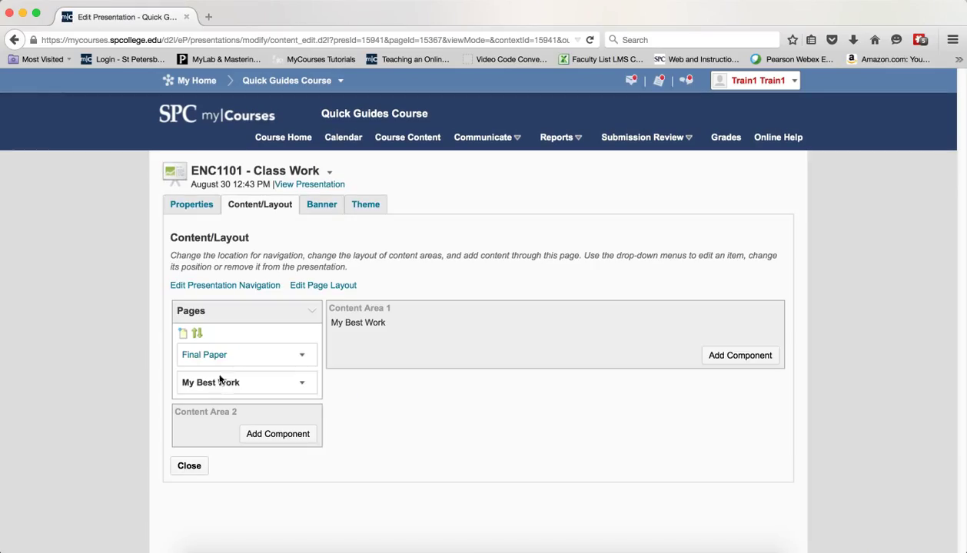
Step: Reorder pages so My Best Work has SortOrder 1, ahead of Final Paper, and save
{"action": "left_click", "coordinate": [197, 332]}
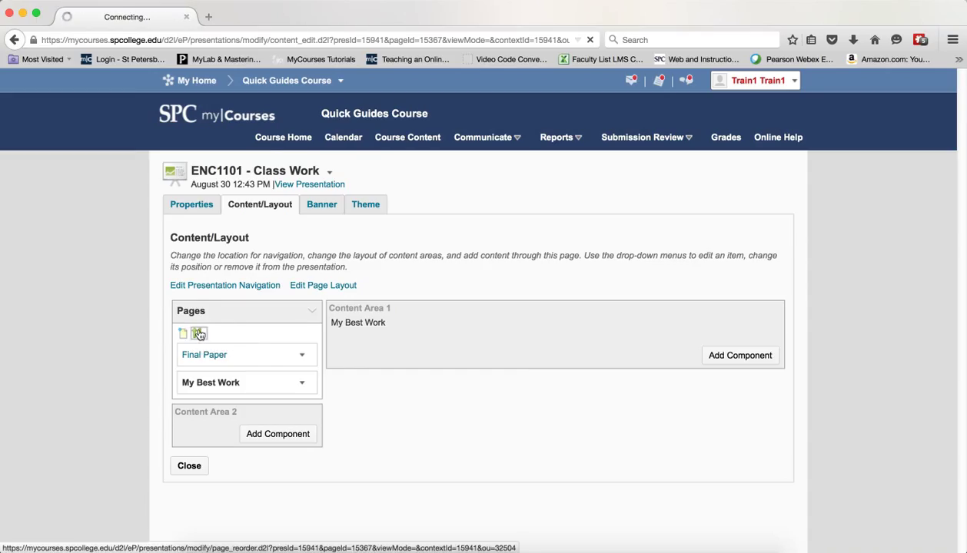
{"action": "left_click", "coordinate": [200, 332]}
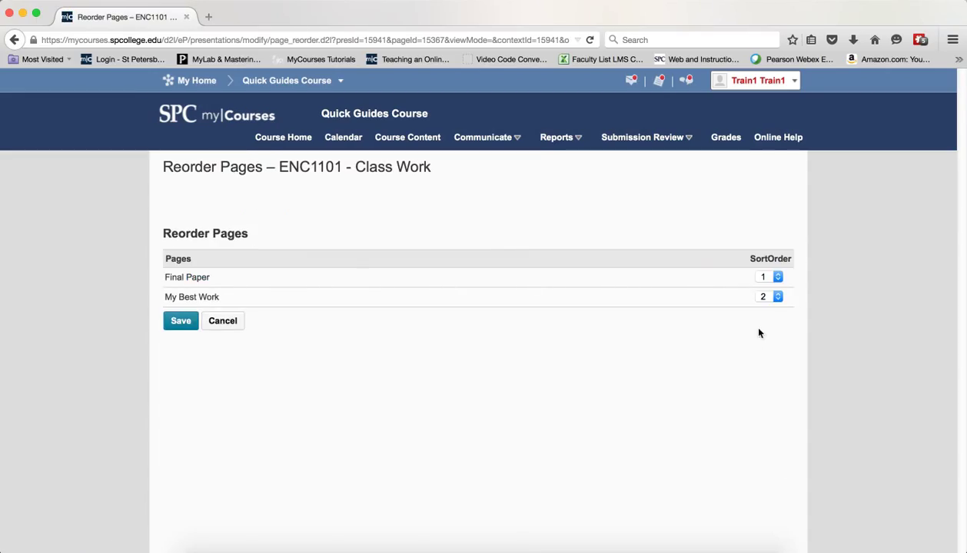
{"action": "left_click", "coordinate": [769, 297]}
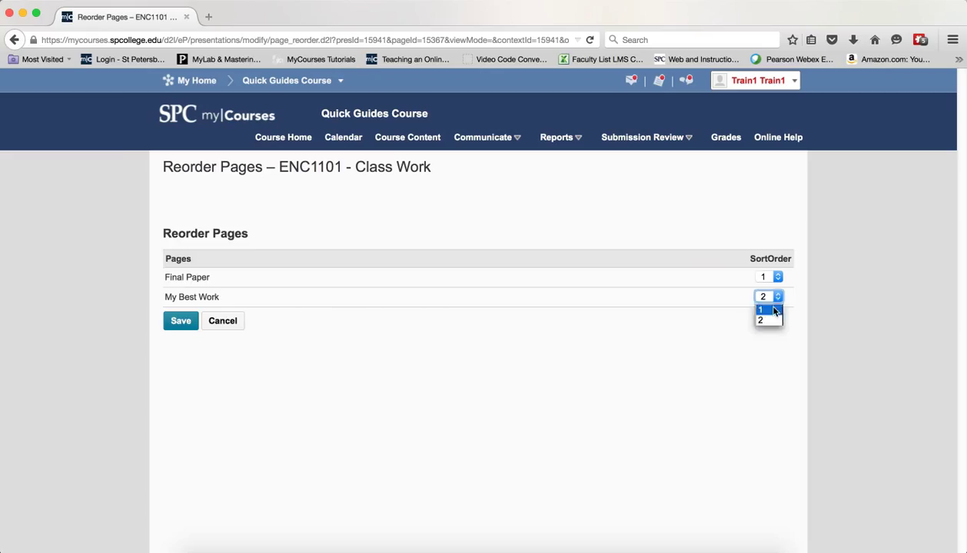
{"action": "left_click", "coordinate": [761, 309]}
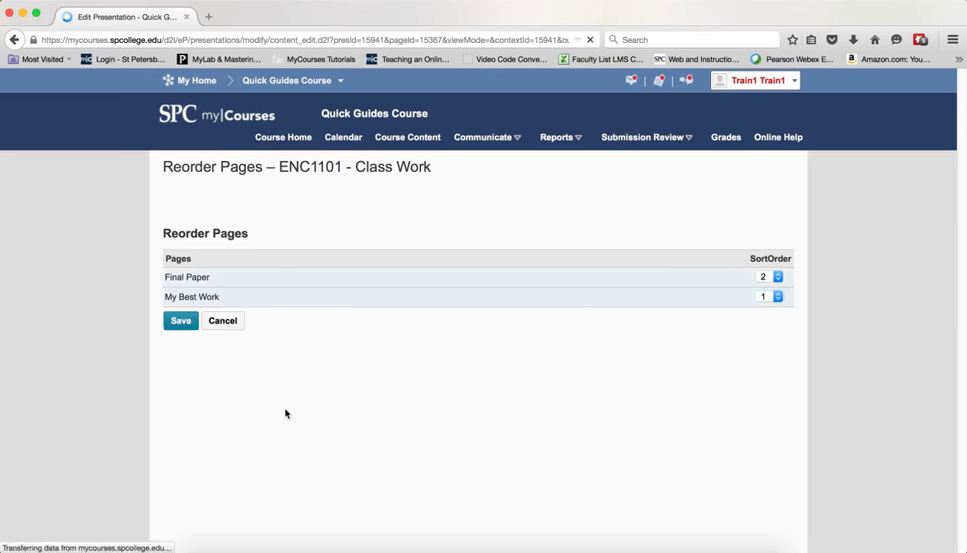
{"action": "left_click", "coordinate": [182, 321]}
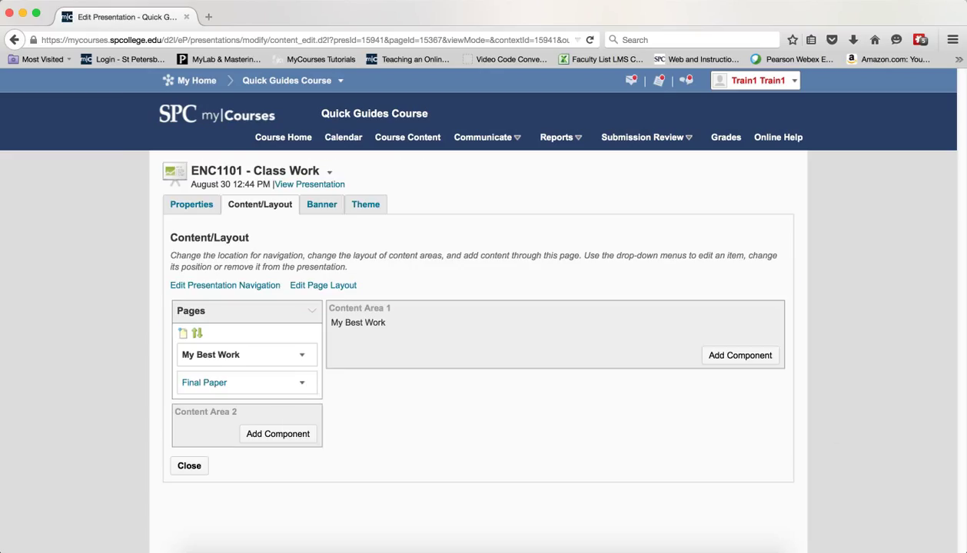